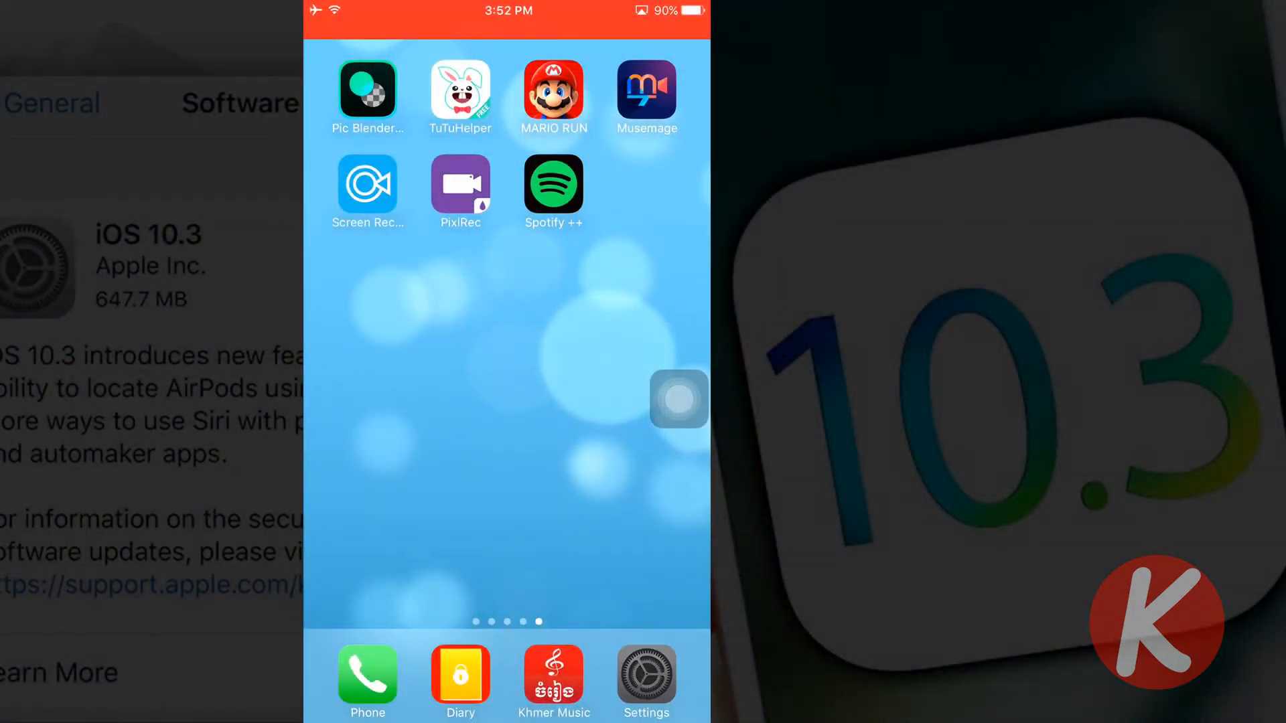
- Check the device's iOS version in Settings > General > About, then return to the home screen
click(646, 680)
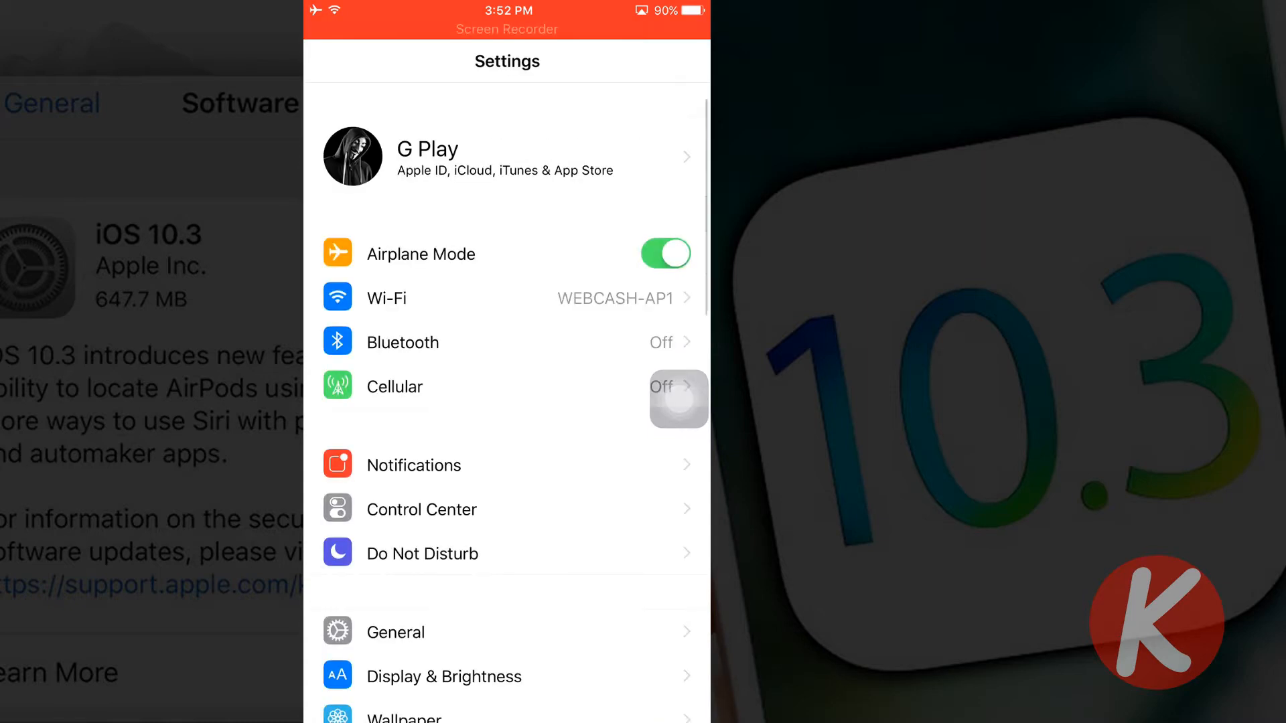
scroll(down, 3)
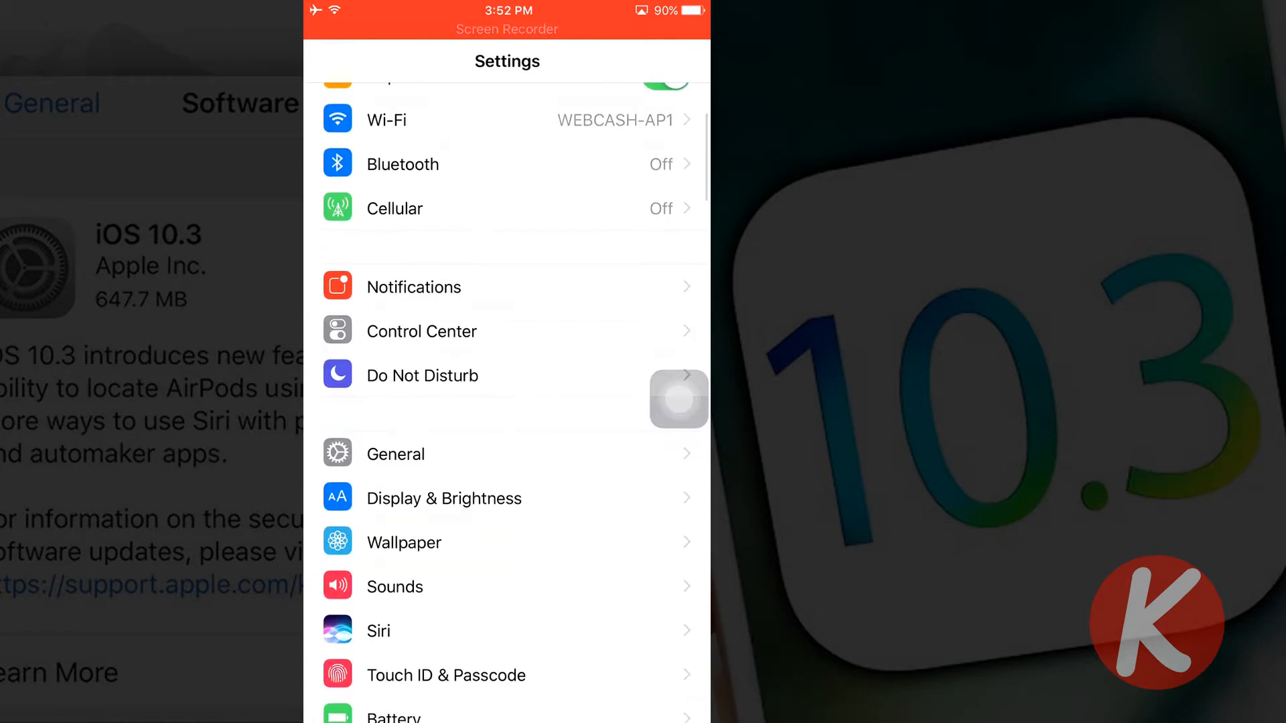
click(395, 454)
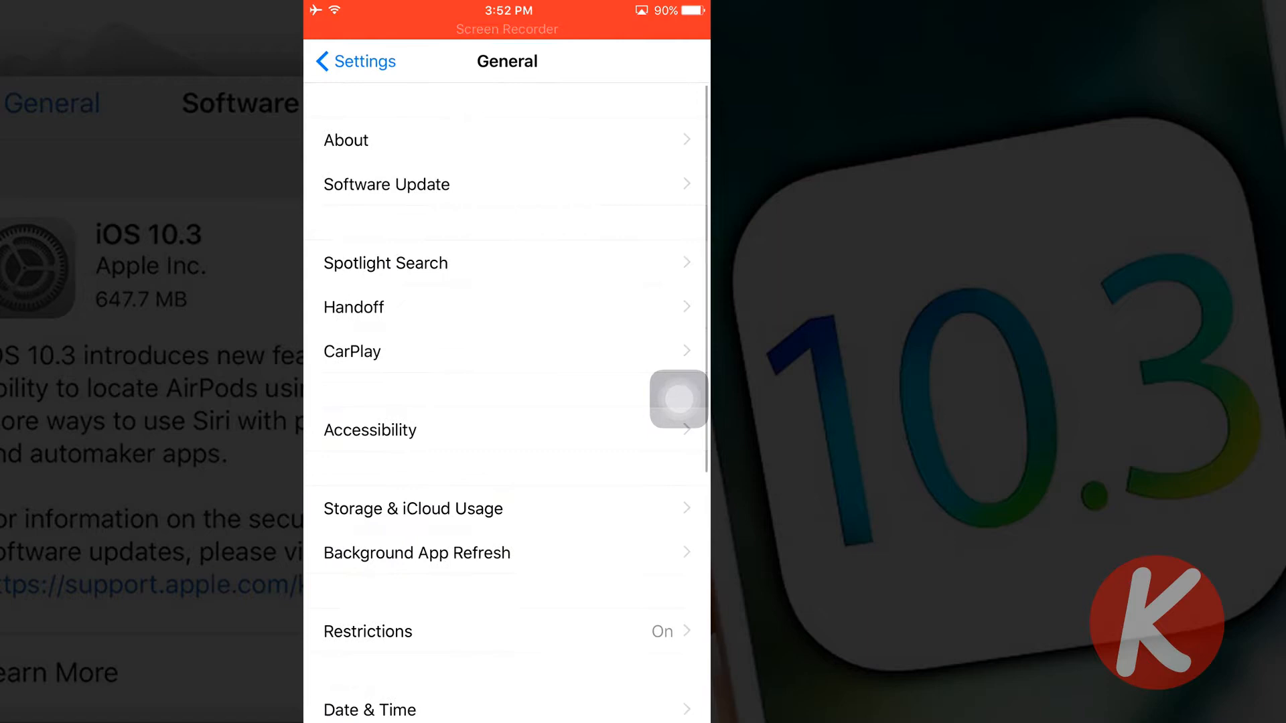
click(346, 139)
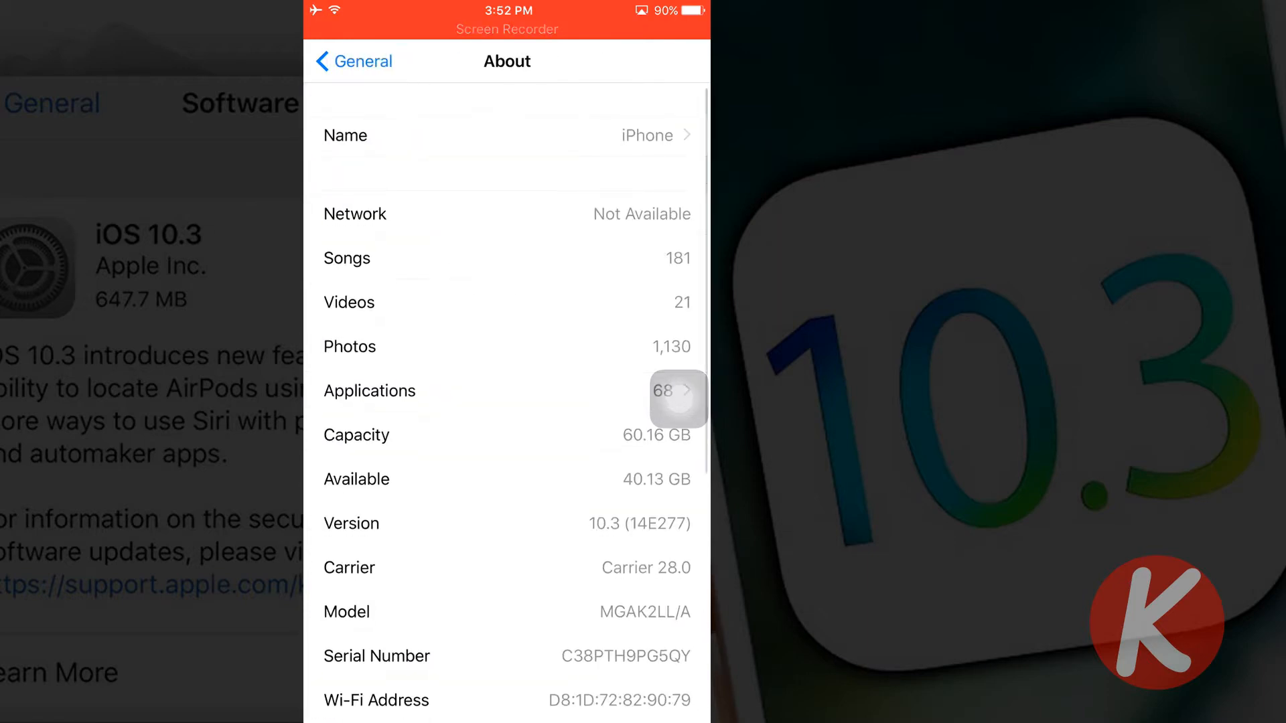
scroll(down, 3)
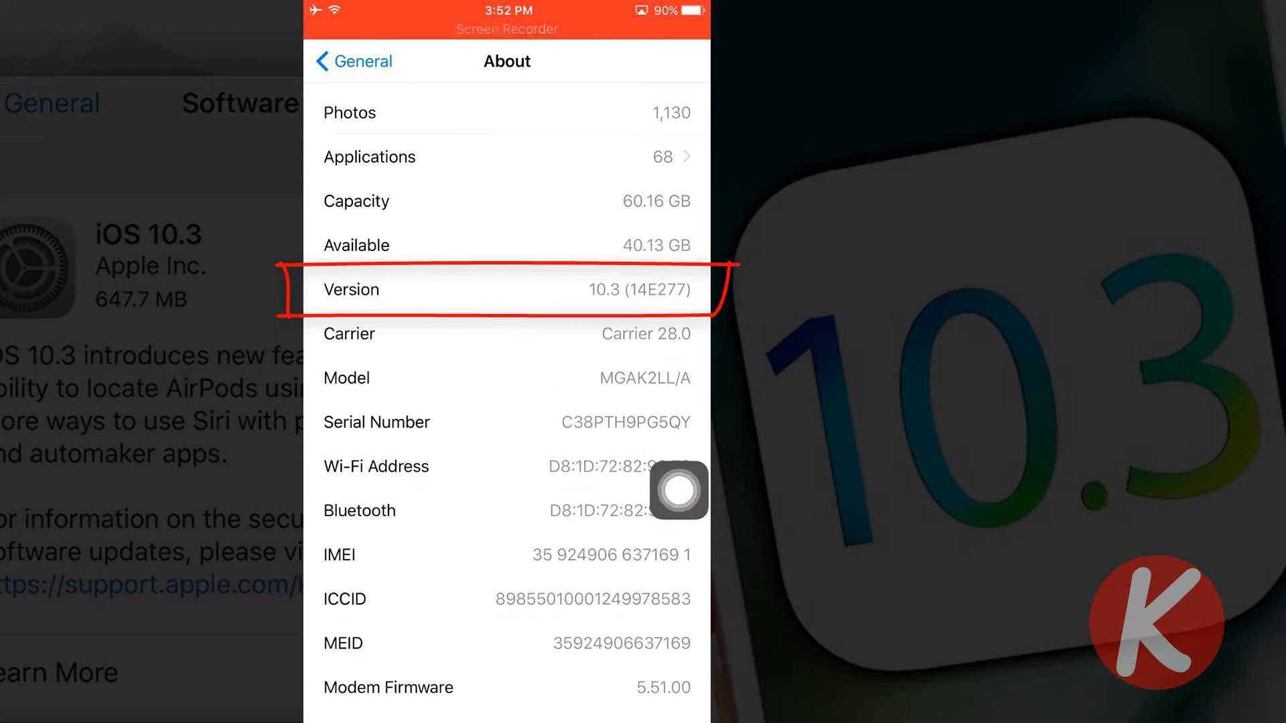
click(353, 60)
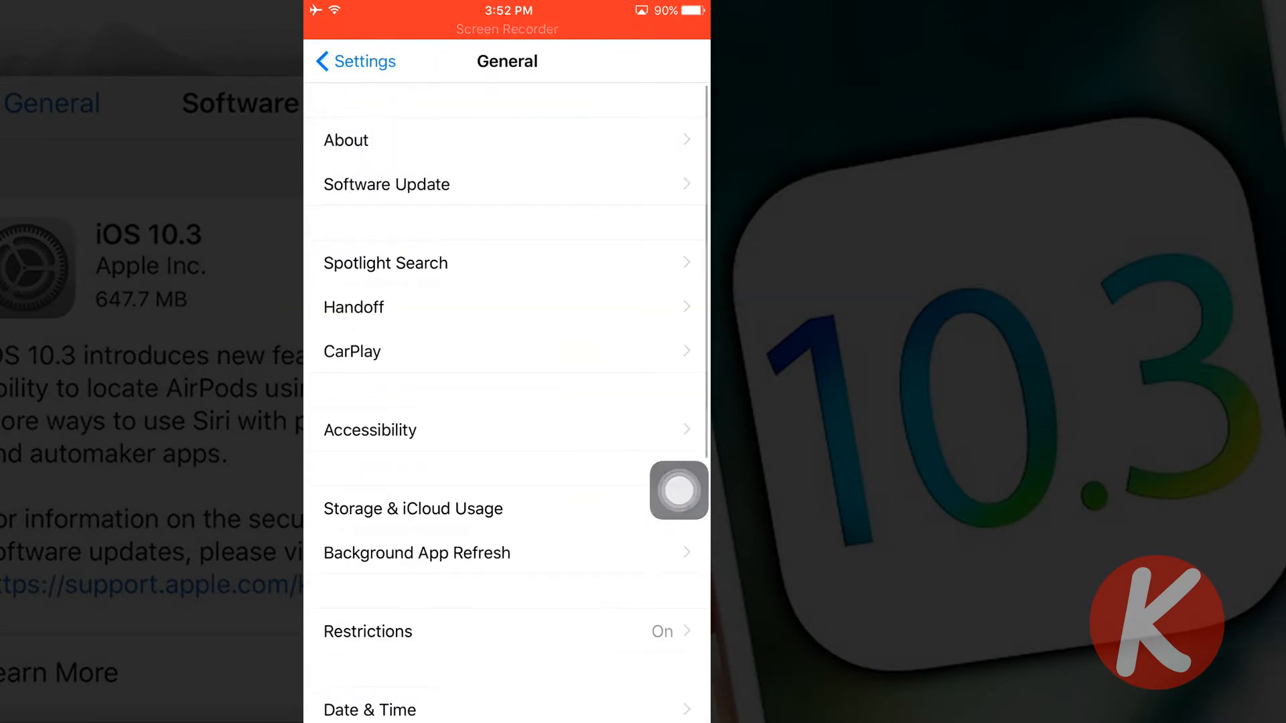
click(678, 490)
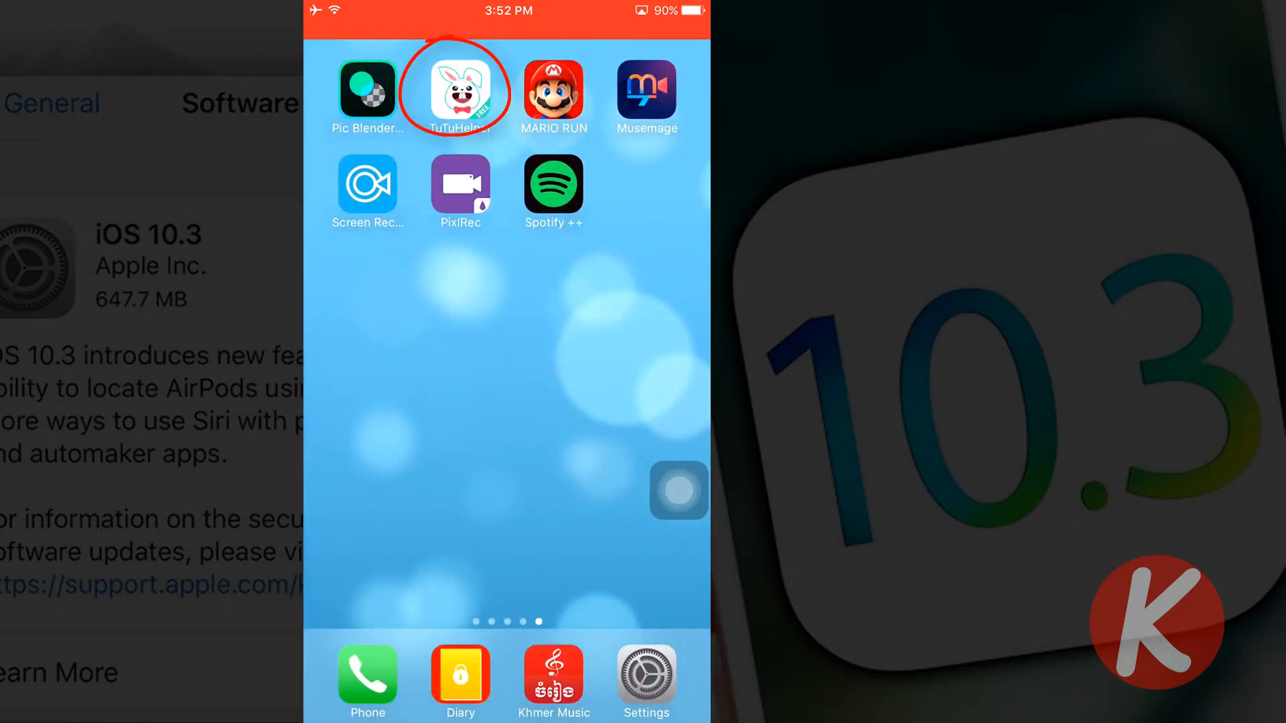
- Launch TuTuHelper from the home screen to its featured apps page
click(460, 88)
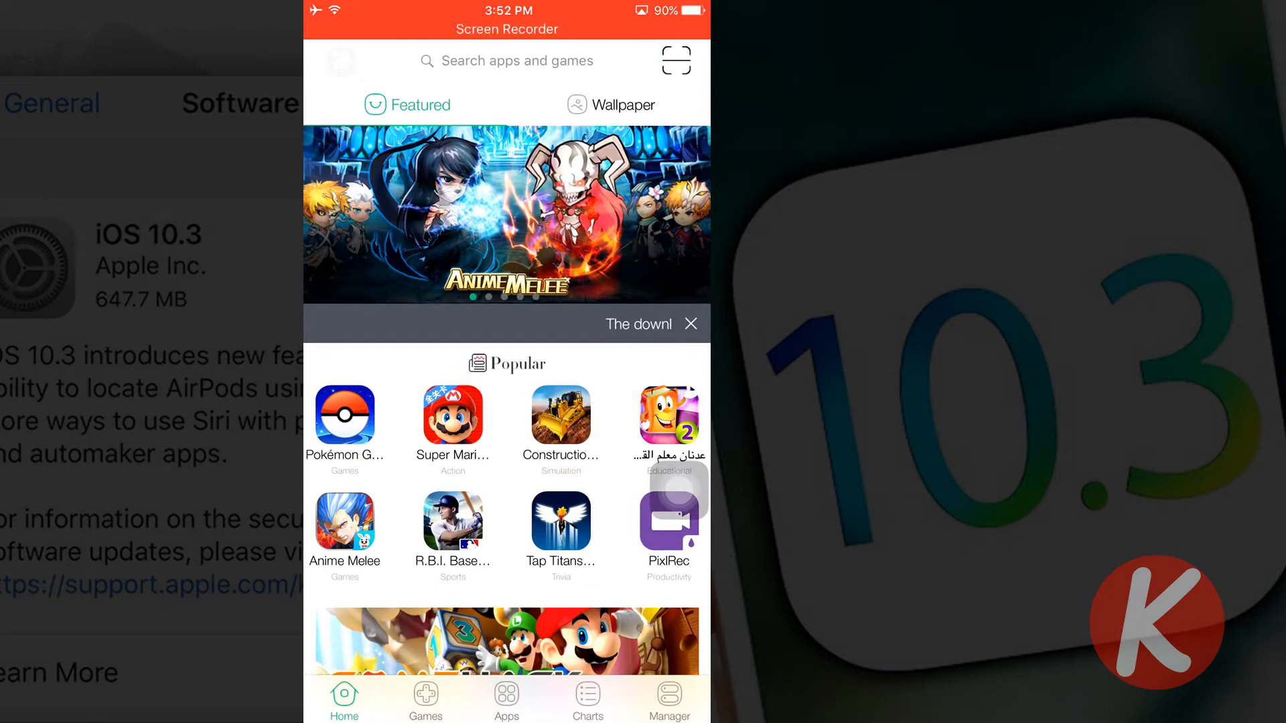
- Search TuTuApp for 'moviebox', which returns no results
click(507, 60)
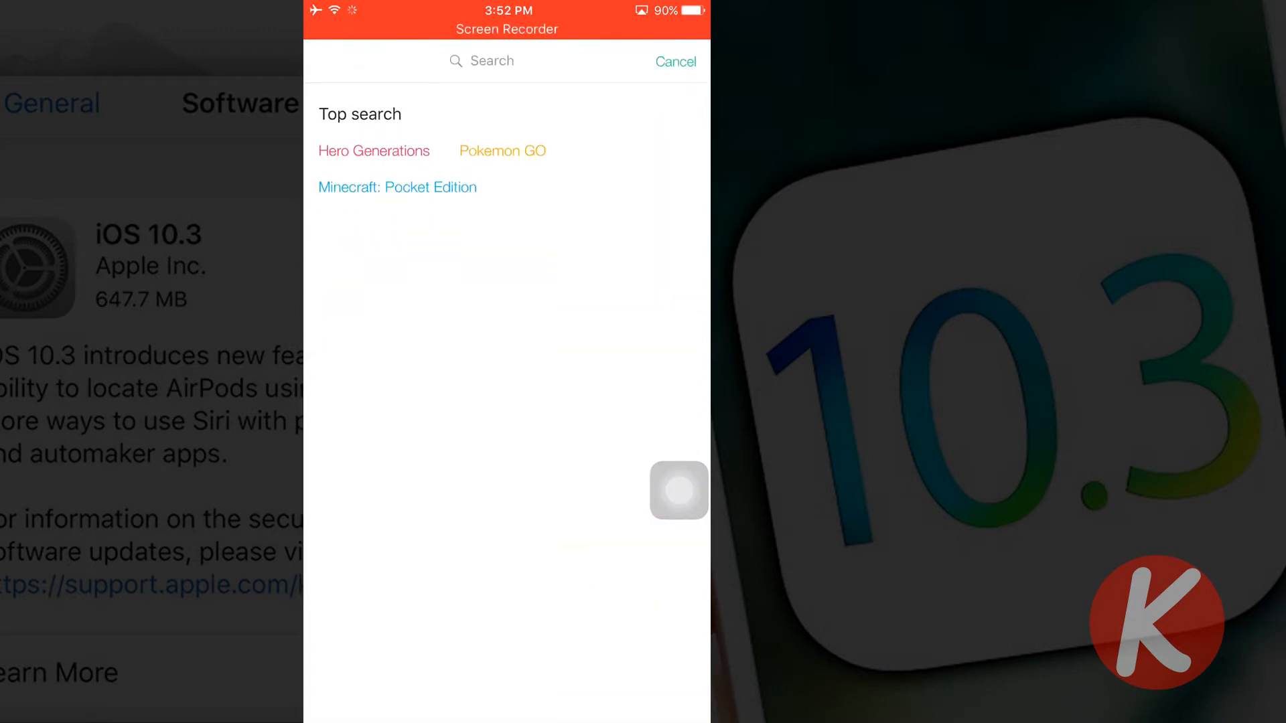
click(509, 60)
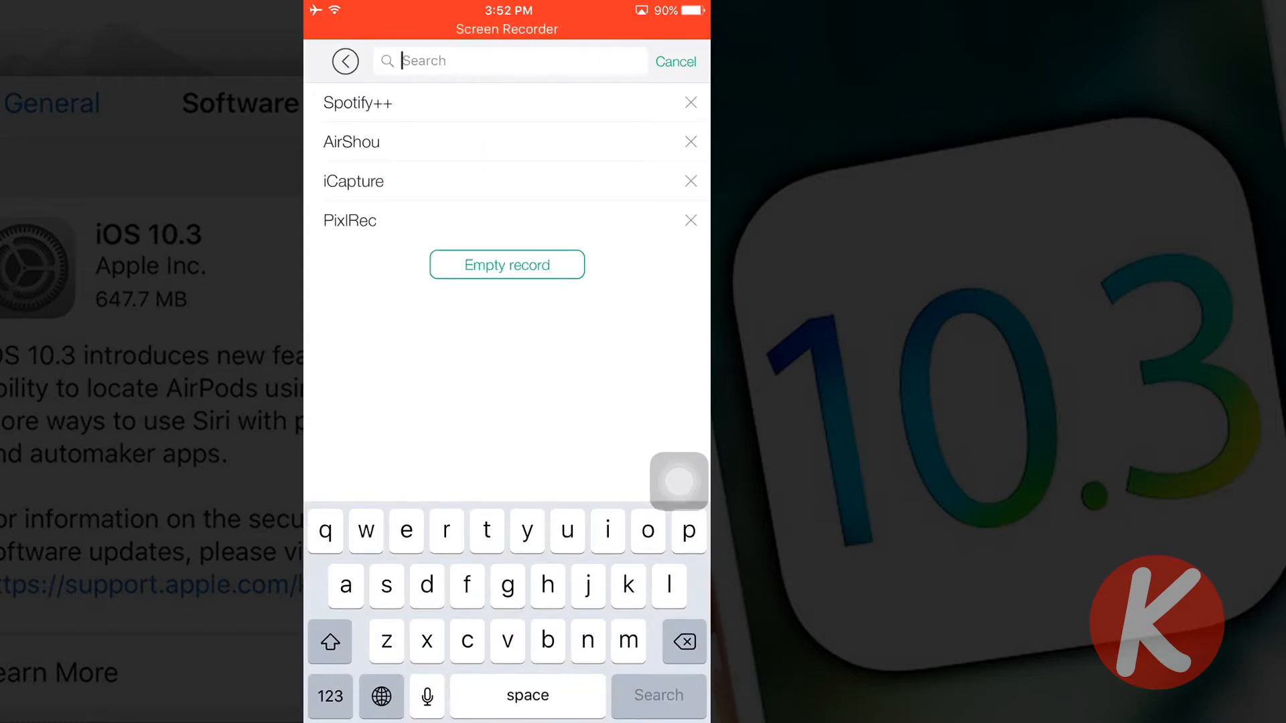
text(moviebo)
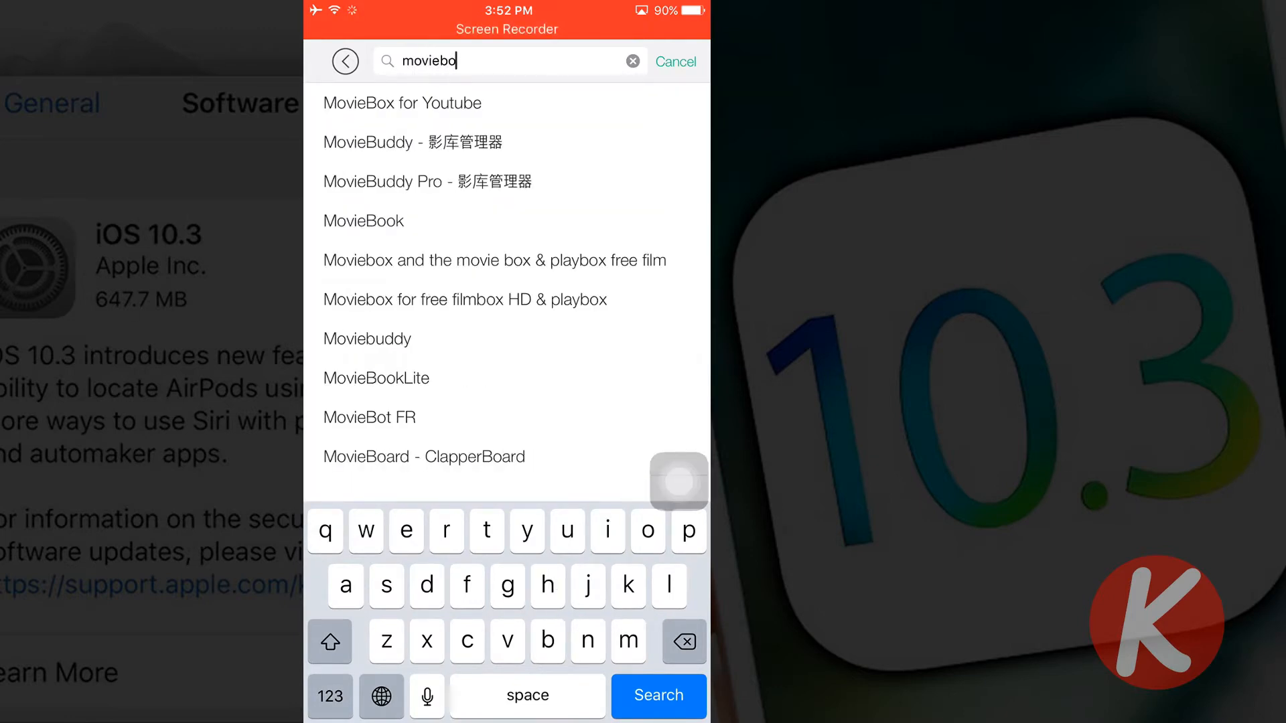
text(x)
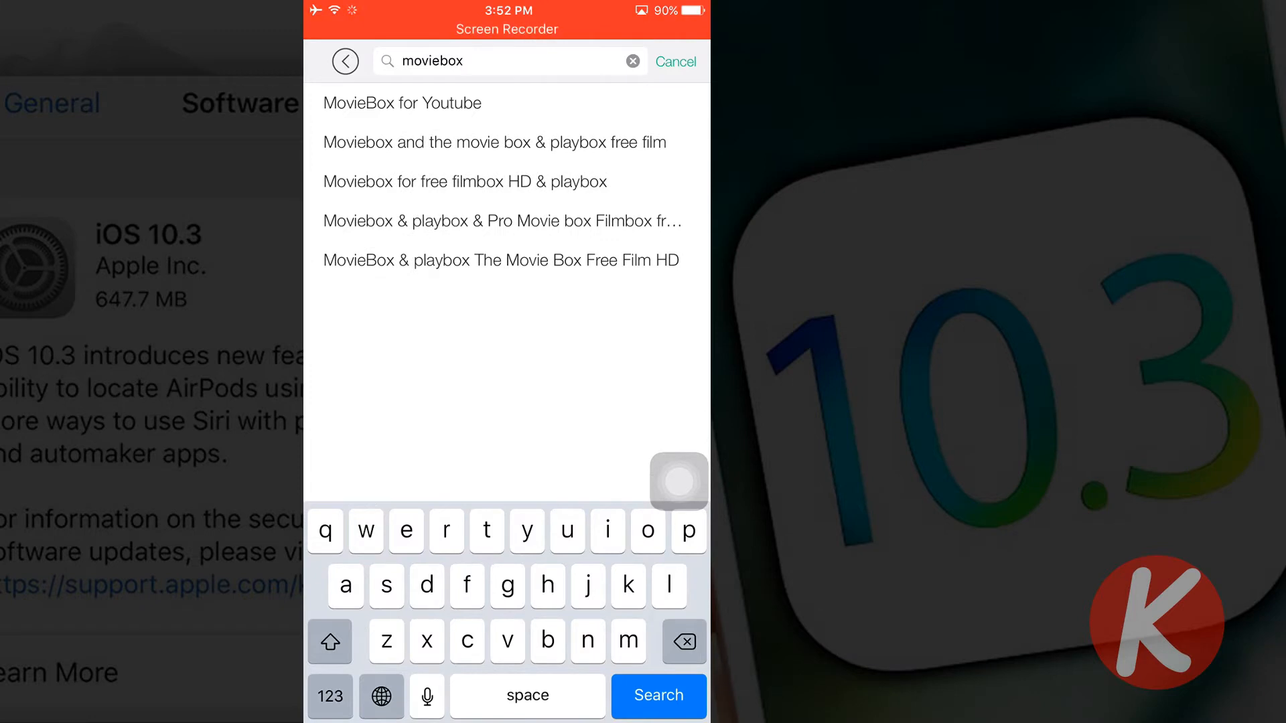
click(659, 696)
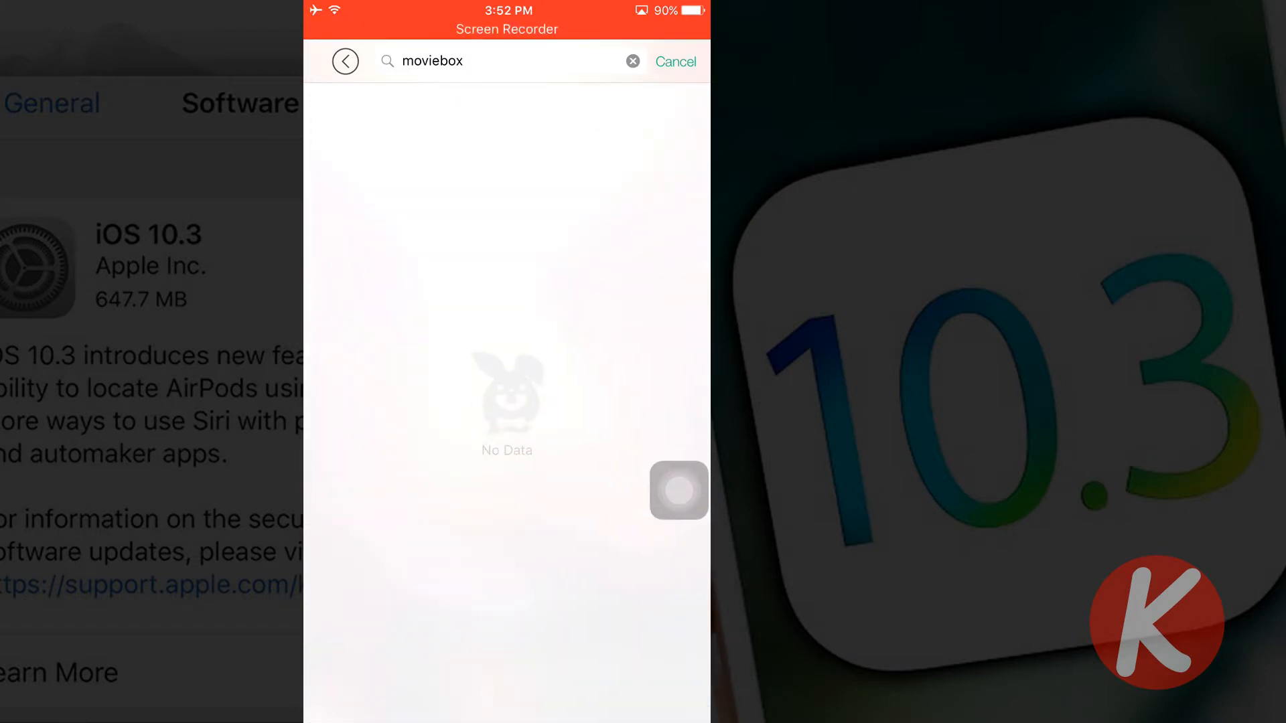
- Revise the search to 'movies box' so Movie Box tops the results
click(492, 60)
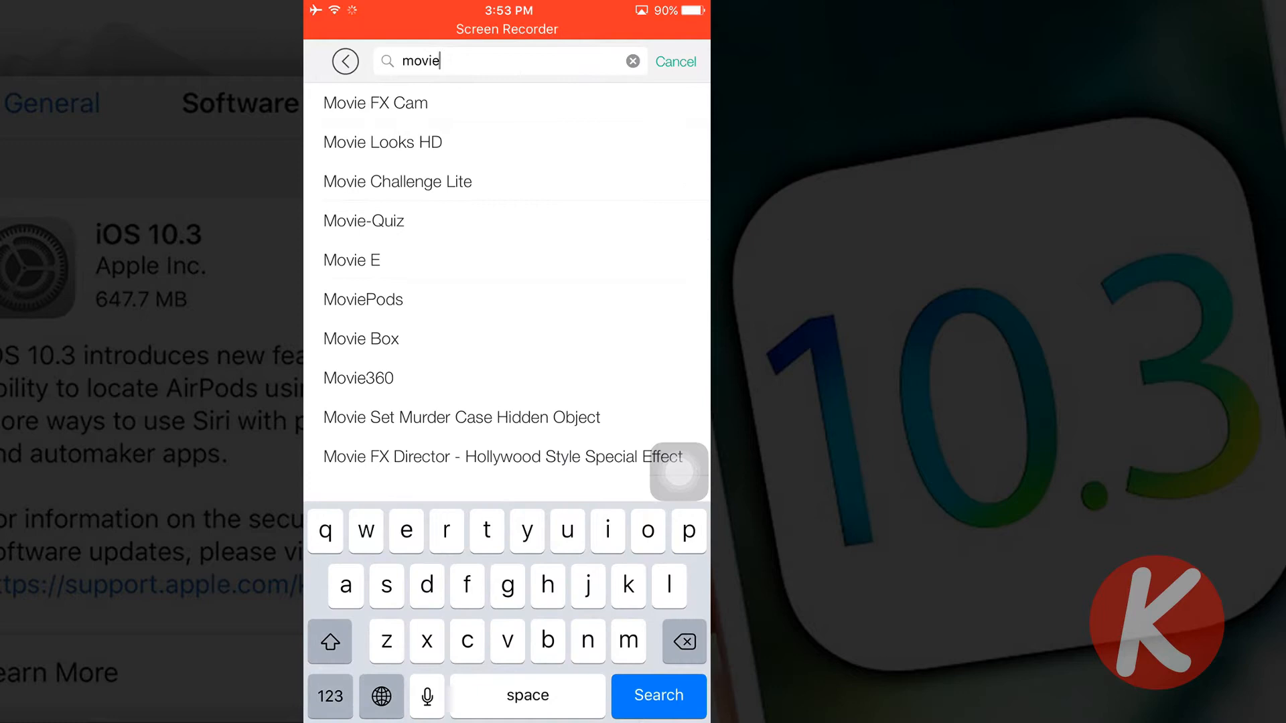
text(s box)
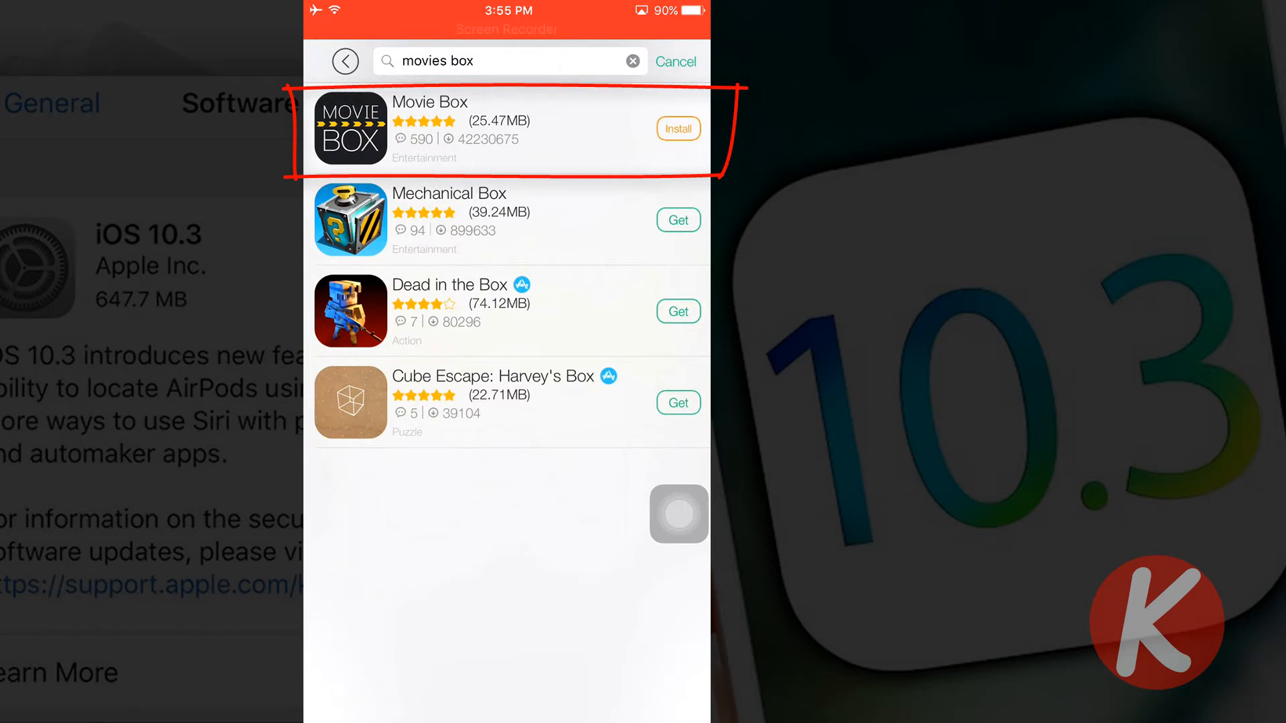
- Install Movie Box, confirm the install prompt, and launch it to its MBoxlife v0.1 notice
click(678, 129)
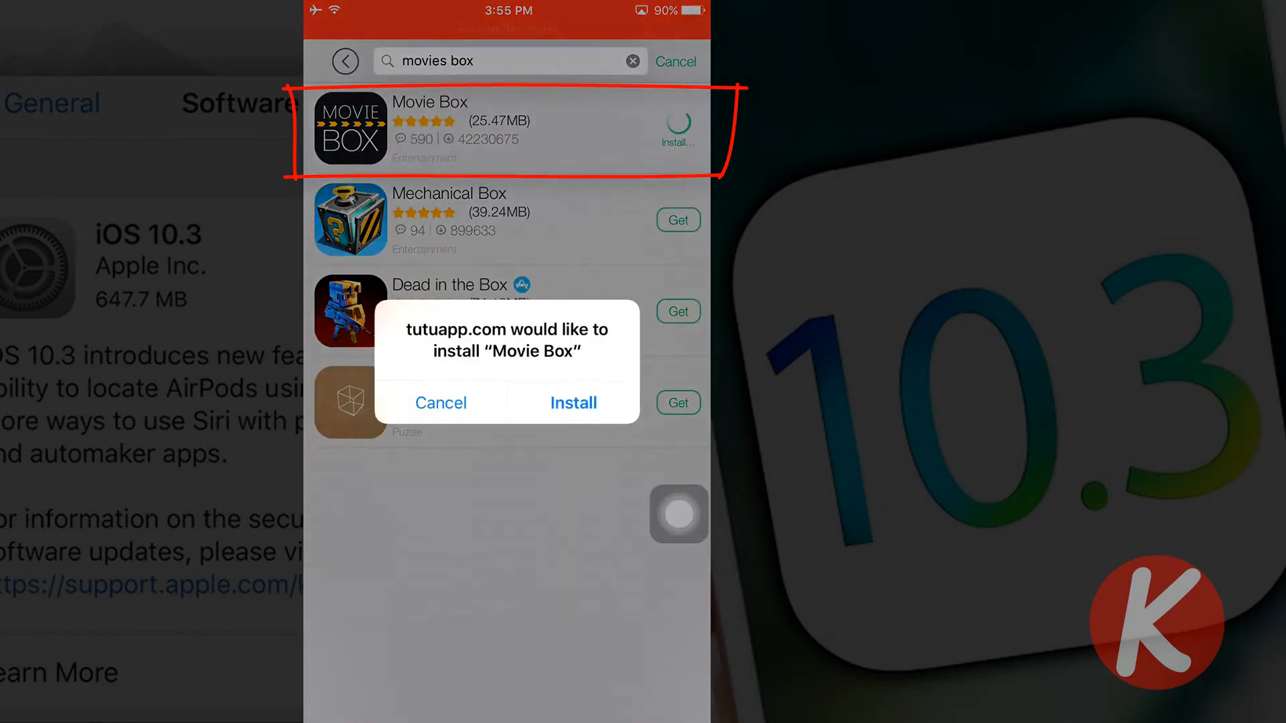
click(574, 404)
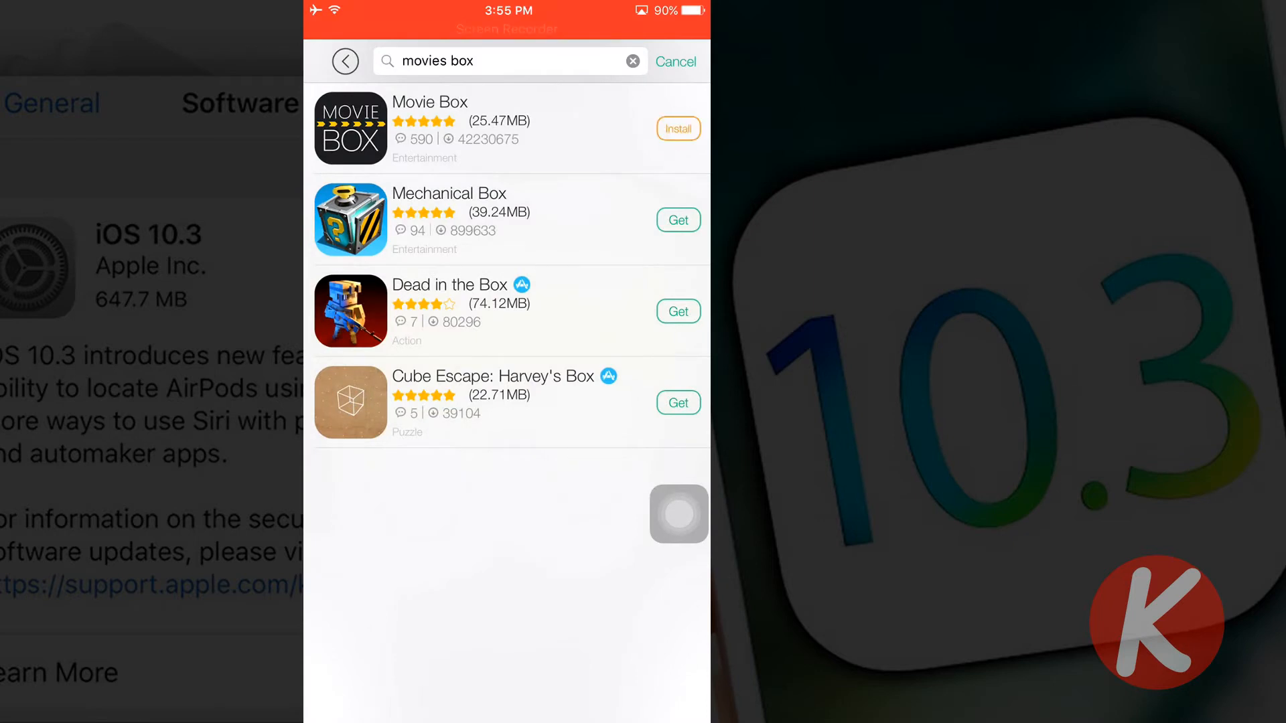
click(678, 129)
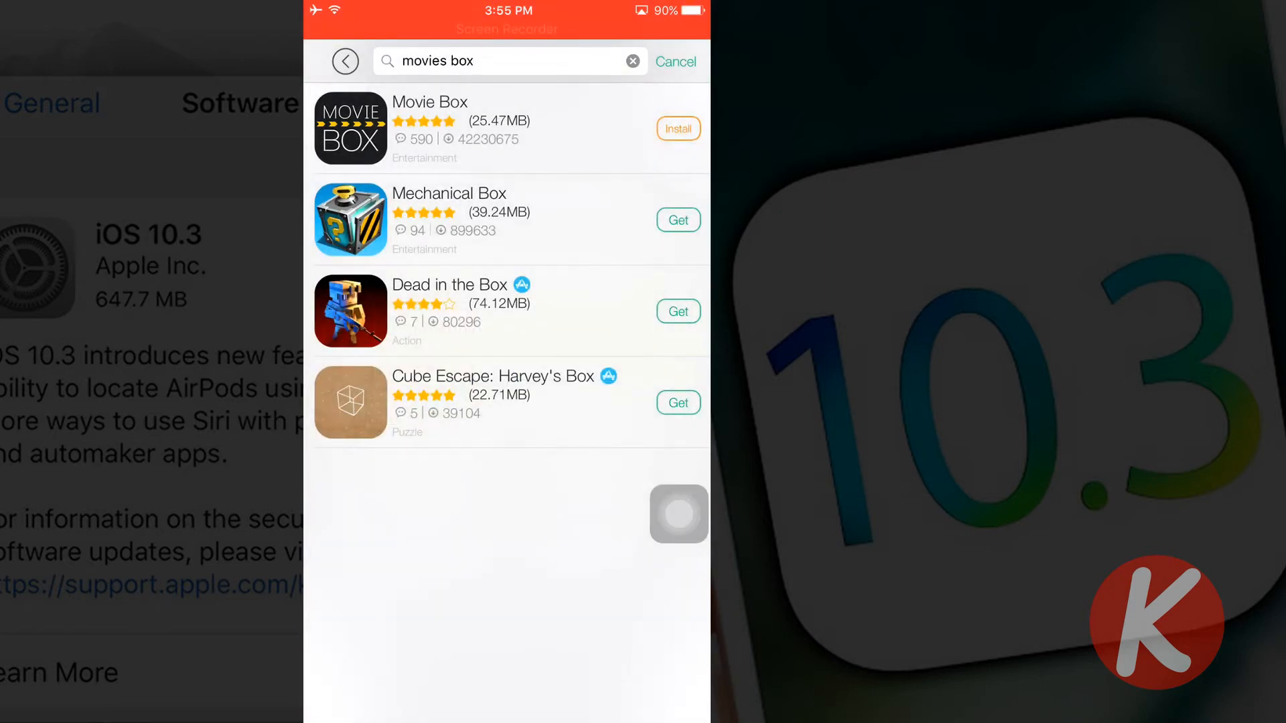
click(678, 129)
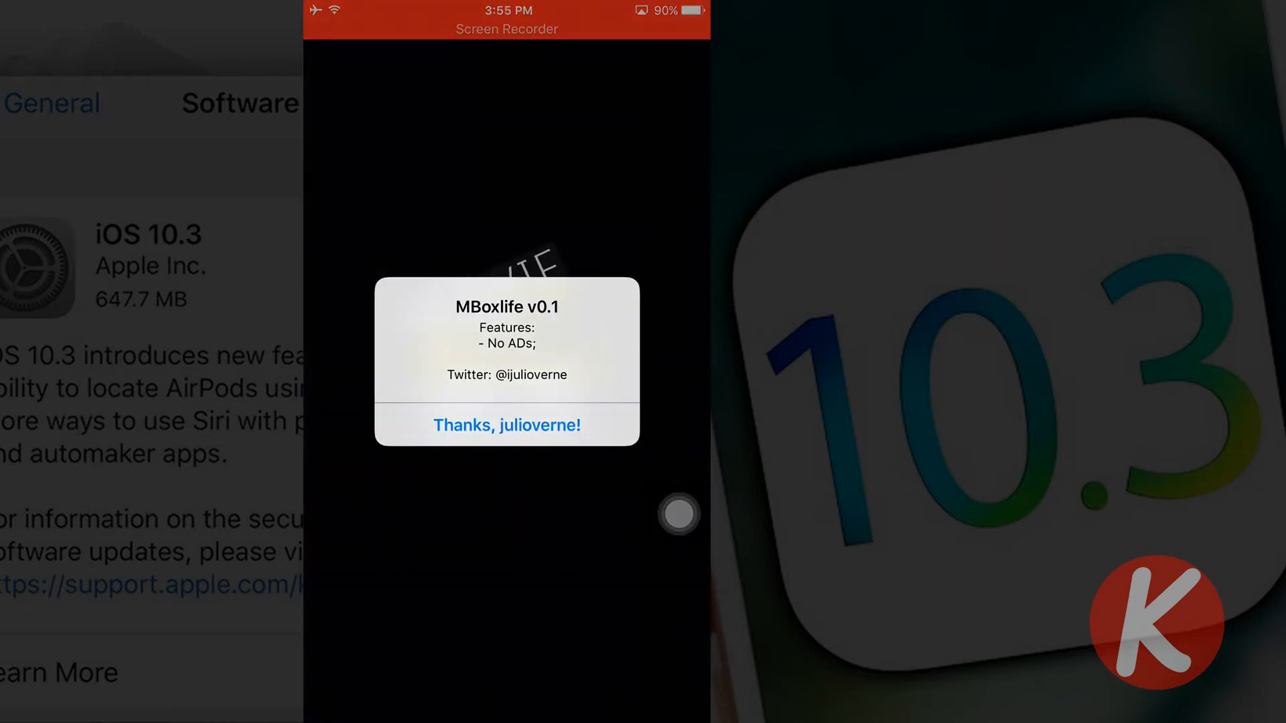
- Dismiss the 'Thanks, julioverne!' notice, scroll the movie grid, and bring up the side menu
click(507, 424)
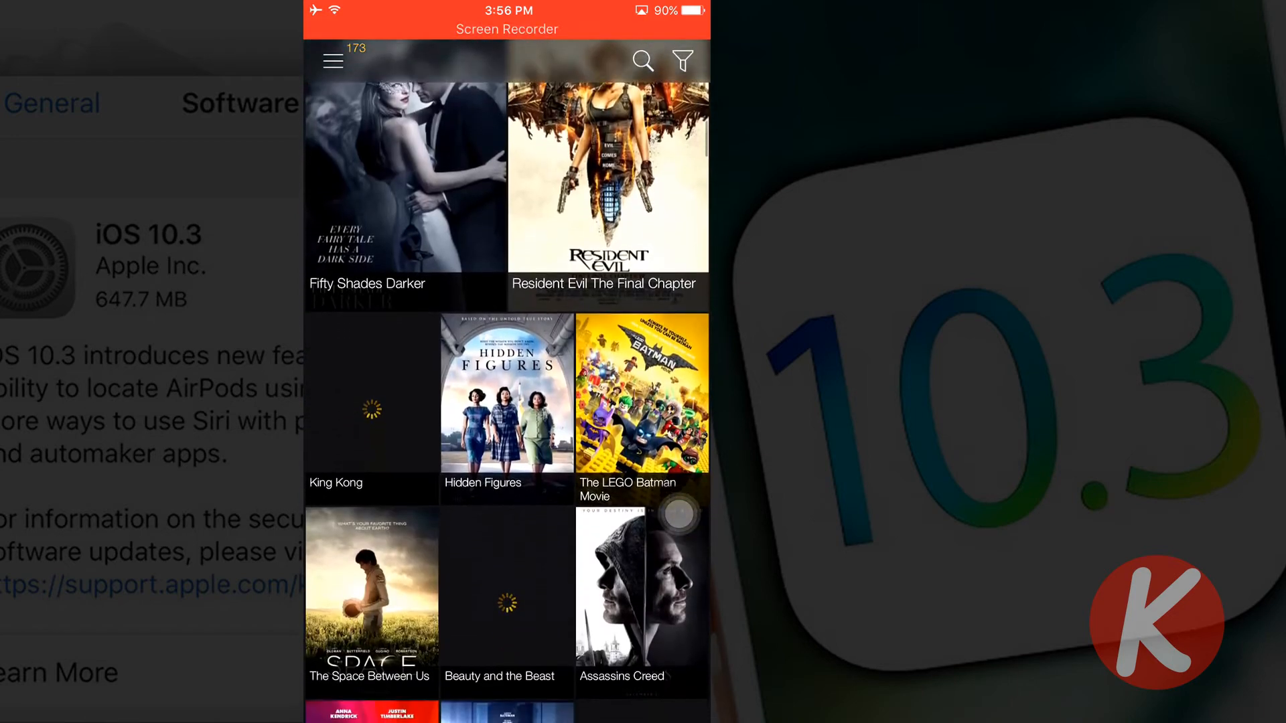
scroll(down, 3)
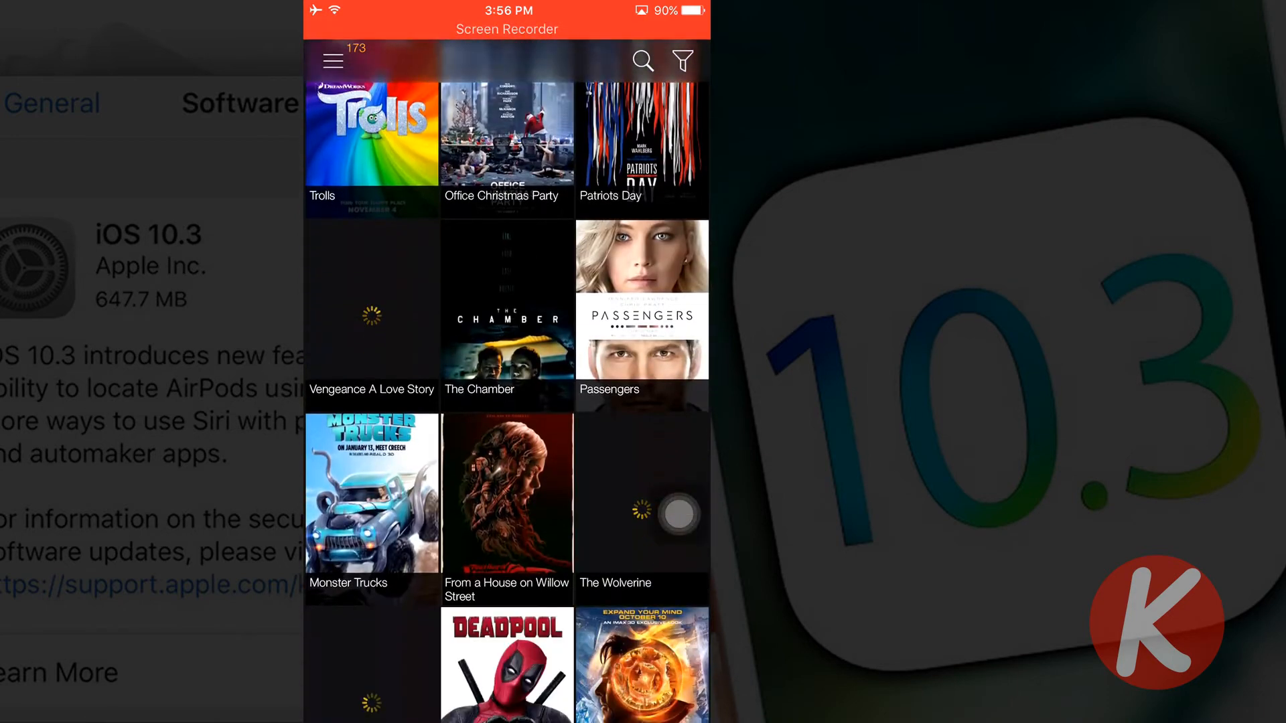
scroll(down, 3)
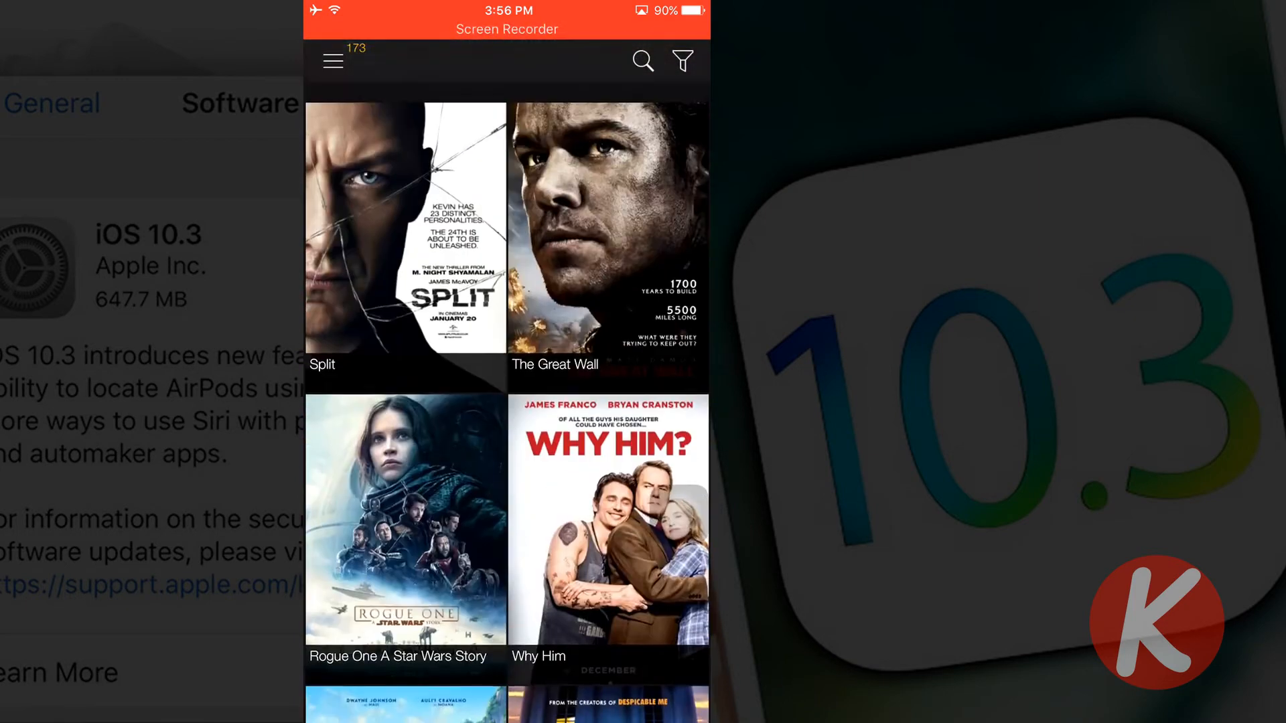
click(332, 61)
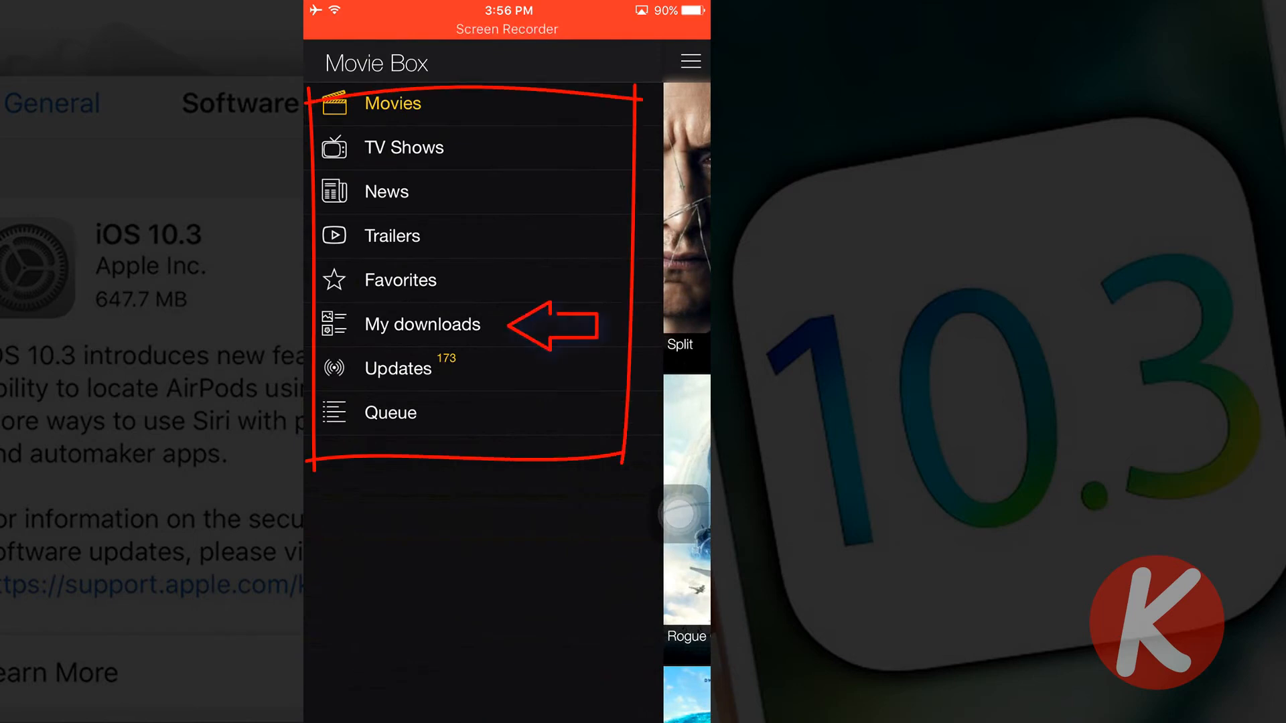
- View the empty My downloads collection, then return to the Movies catalog via the menu
click(422, 324)
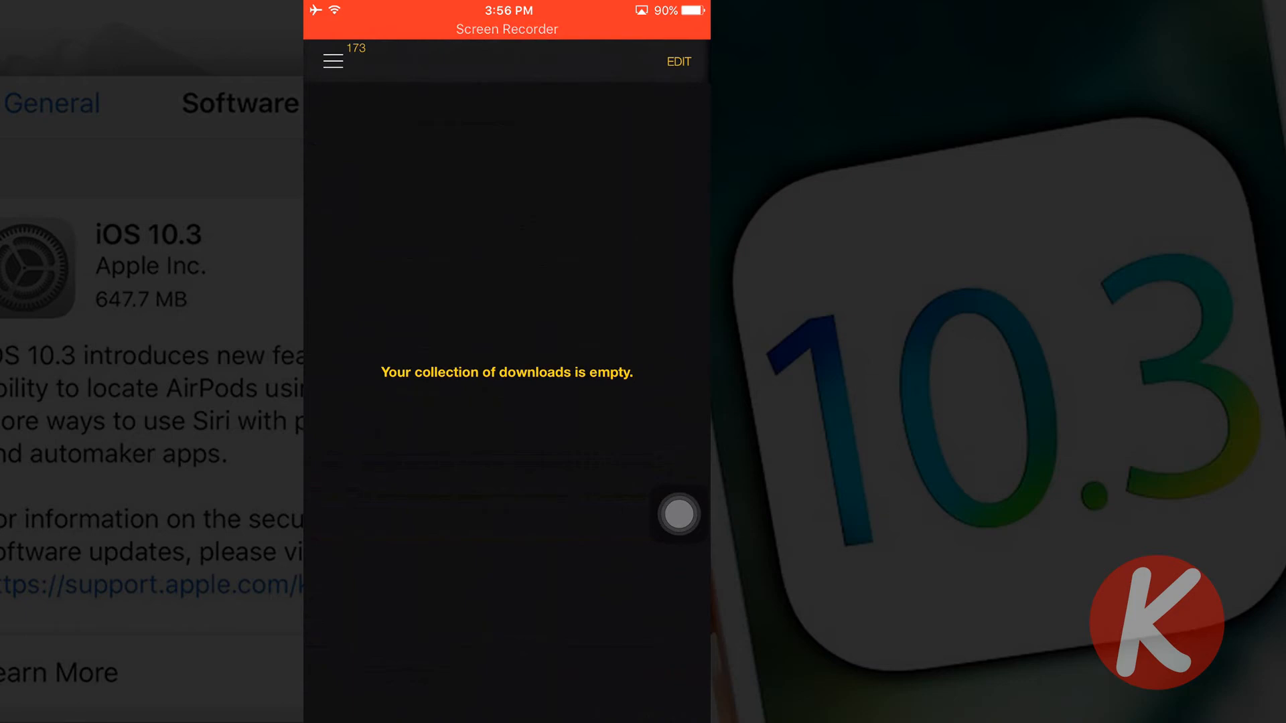
click(333, 60)
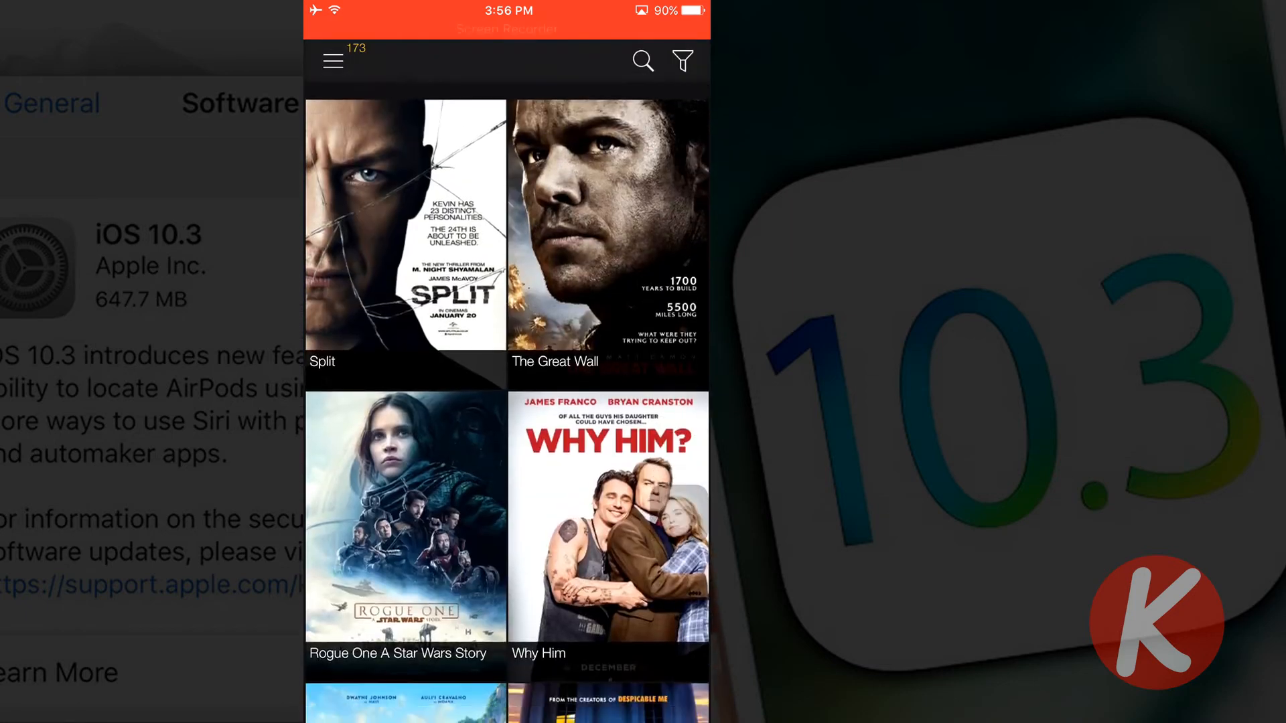
click(682, 61)
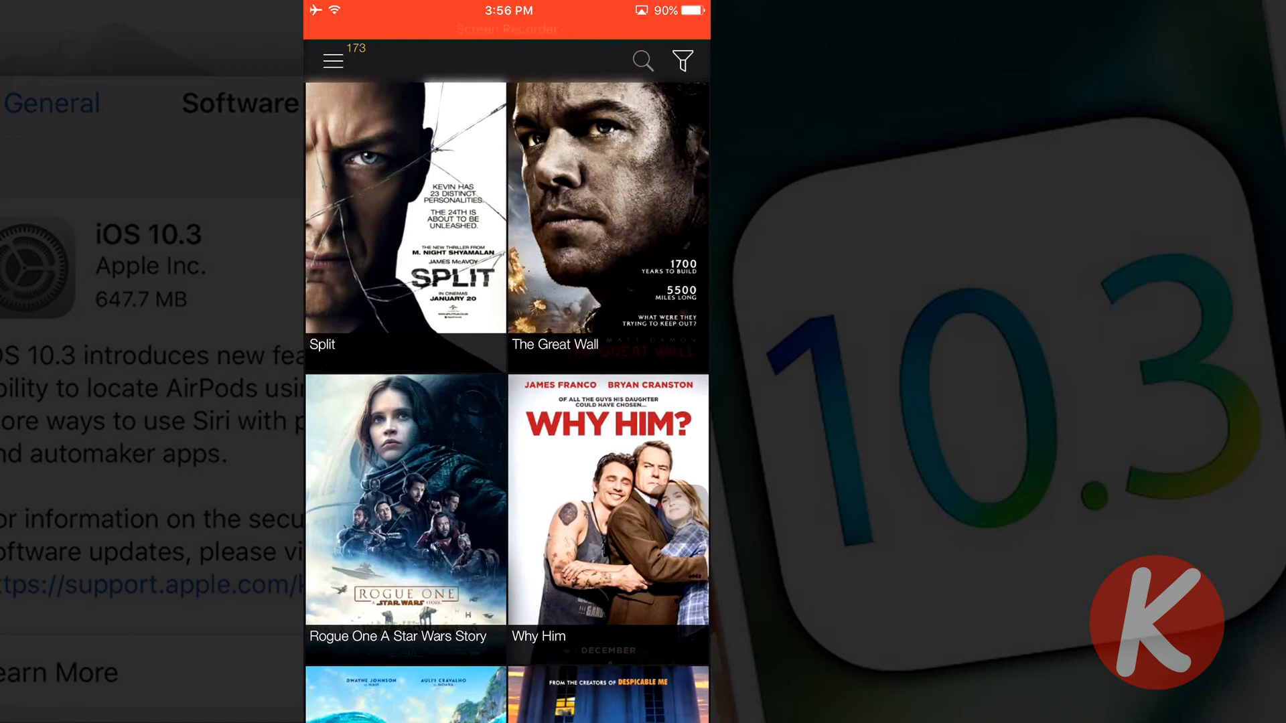
- Cancel out of the title search, scroll through the TV Shows catalog, and bring up the side menu
click(641, 60)
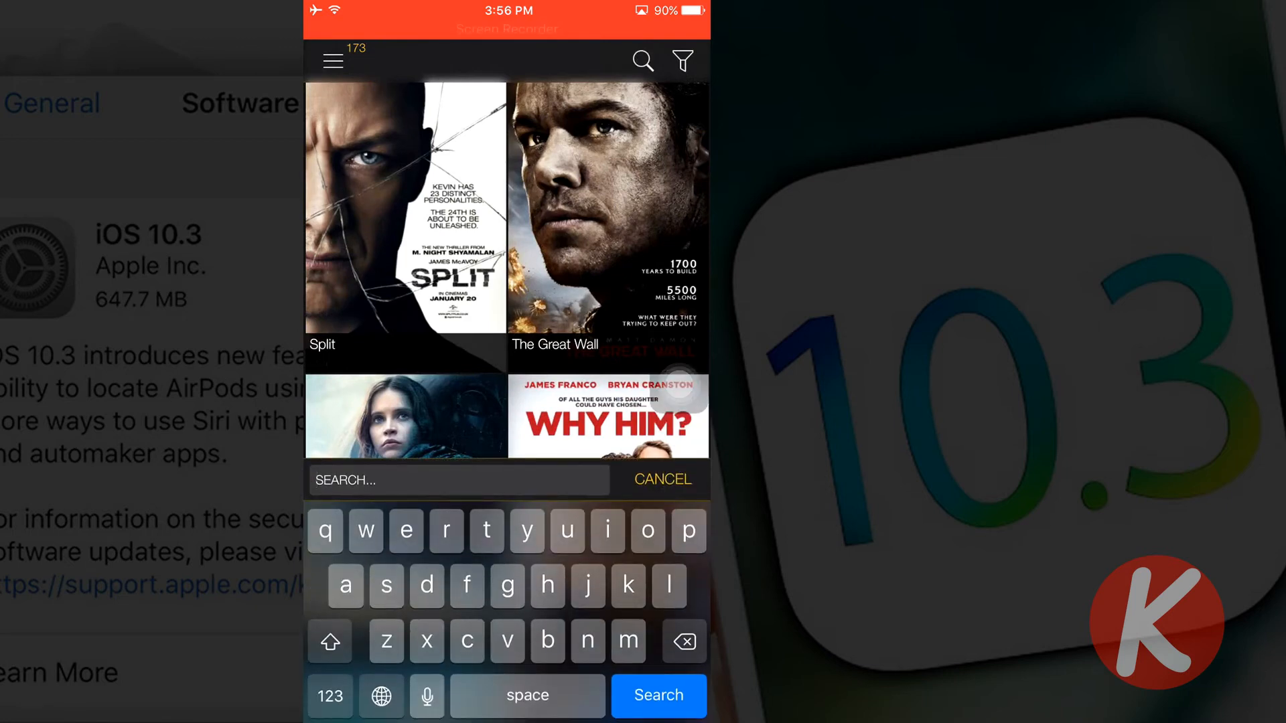
click(334, 60)
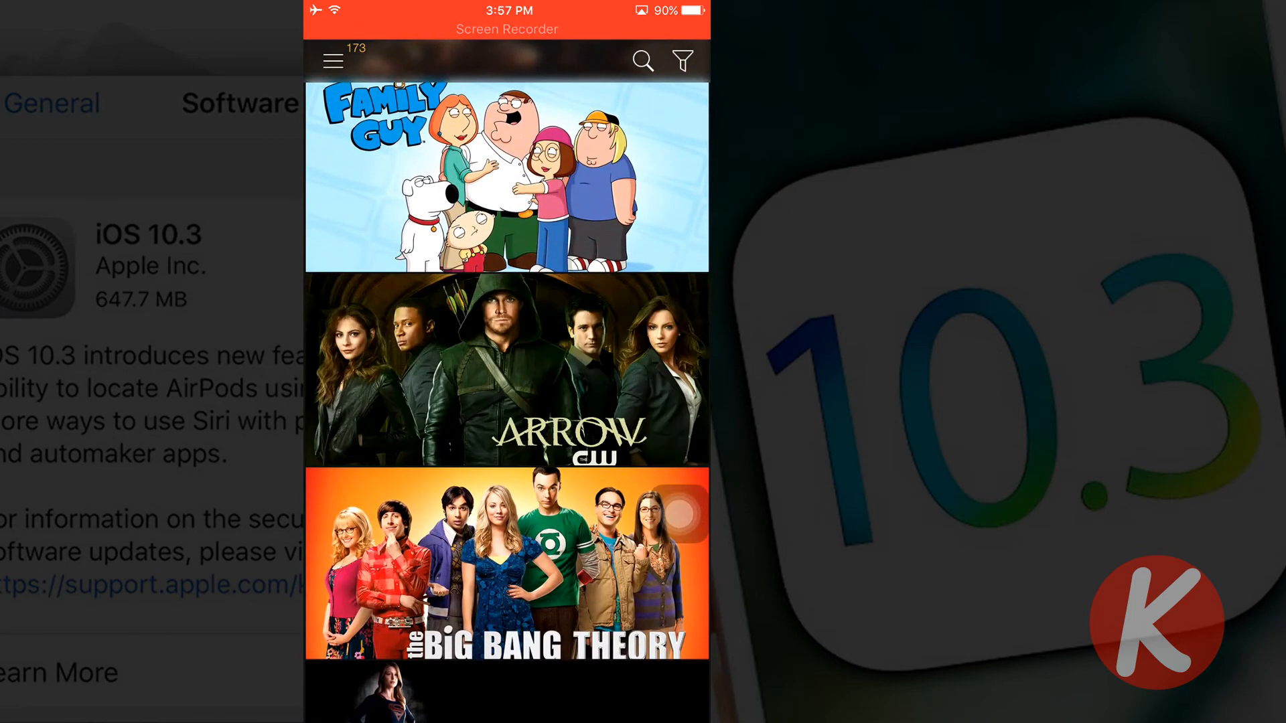
scroll(down, 3)
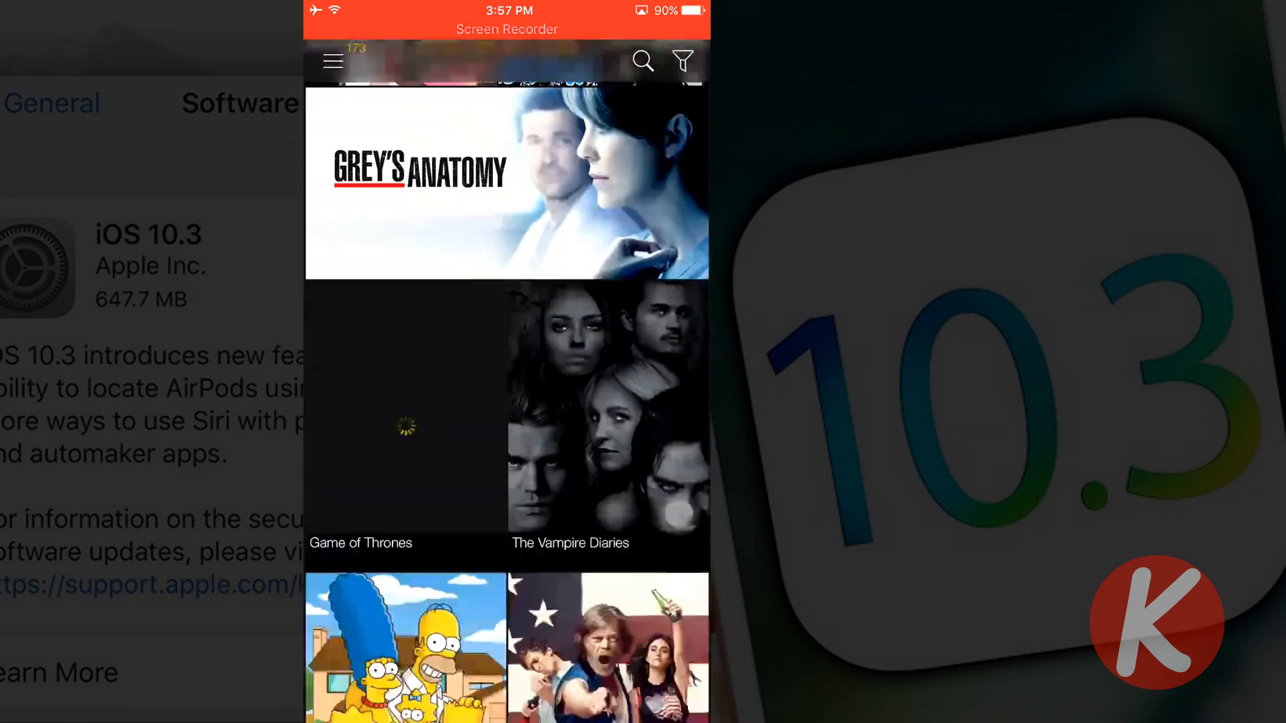
scroll(down, 3)
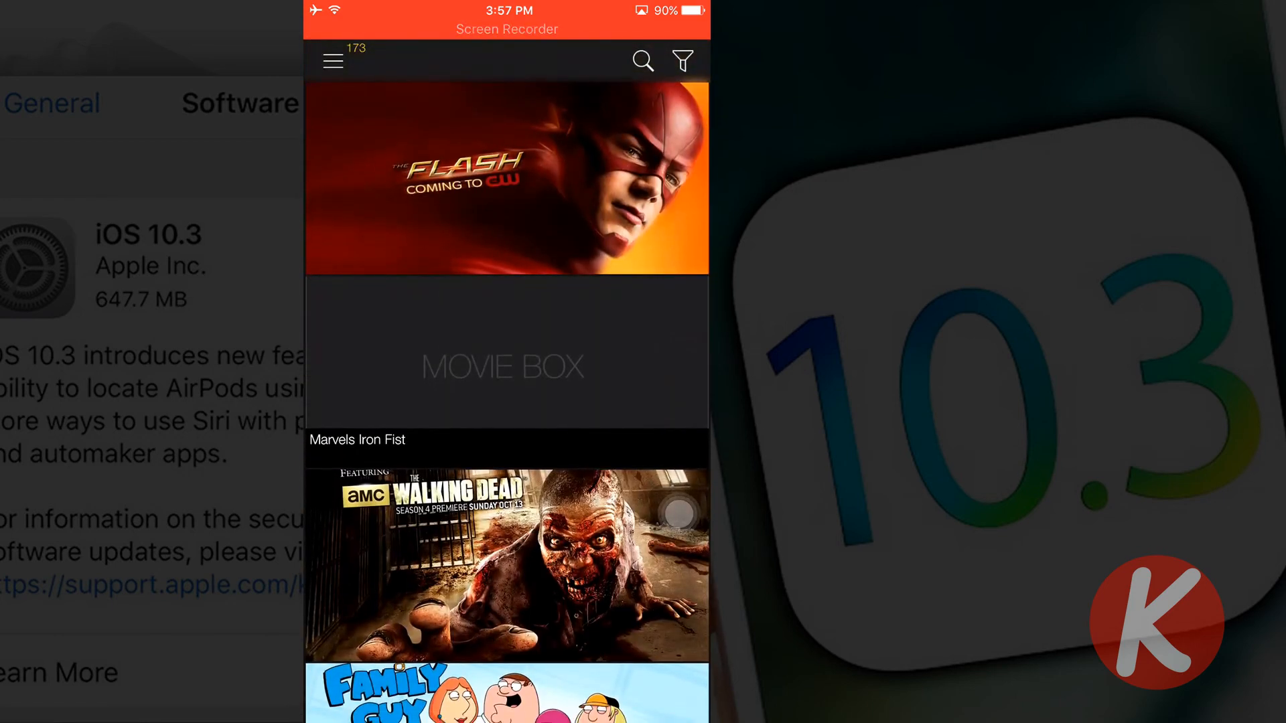
click(334, 61)
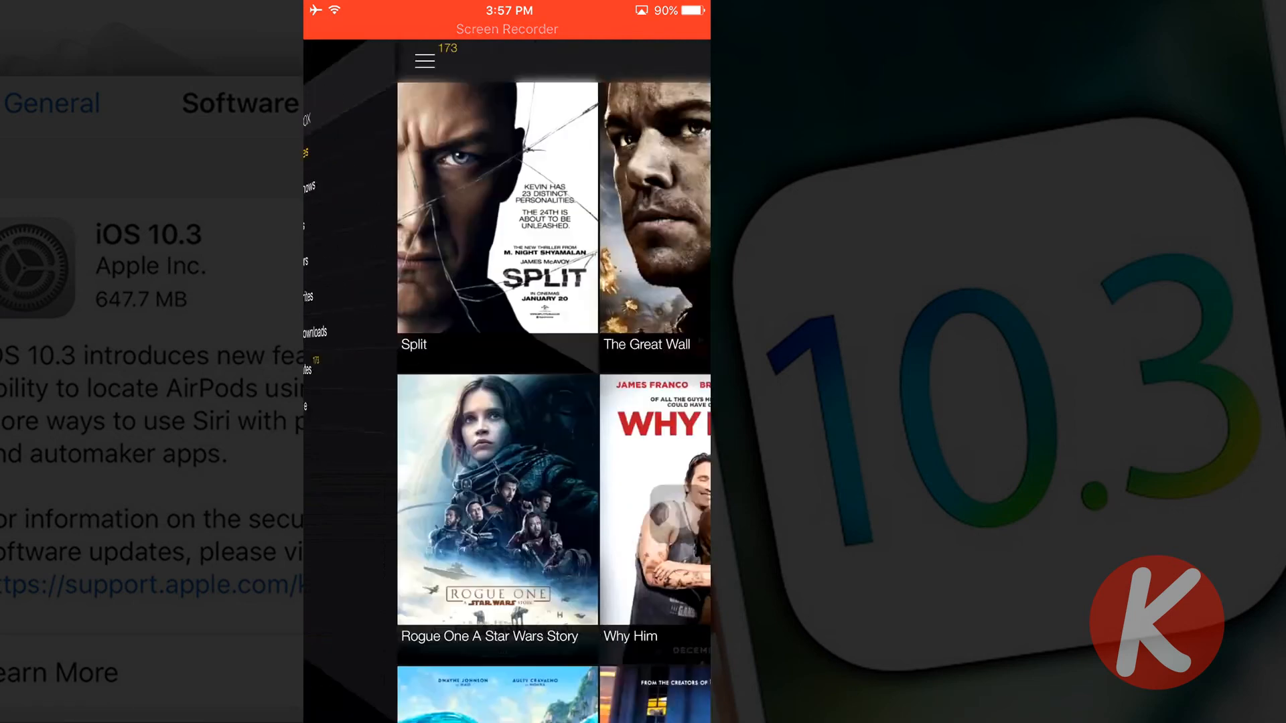